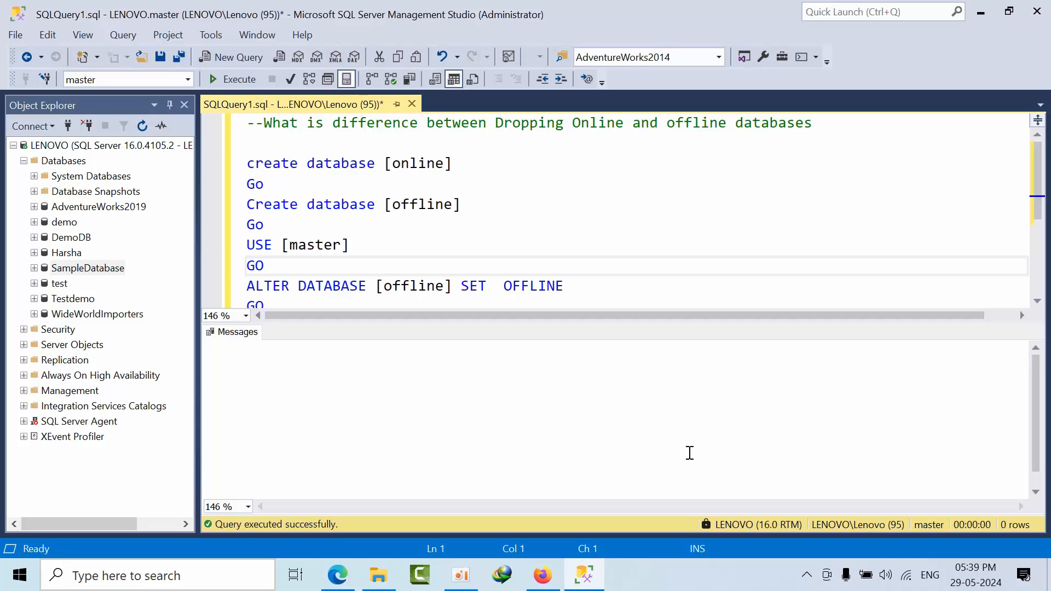
- Run the two CREATE DATABASE statements to create the 'online' and 'offline' databases
left_click(228, 348)
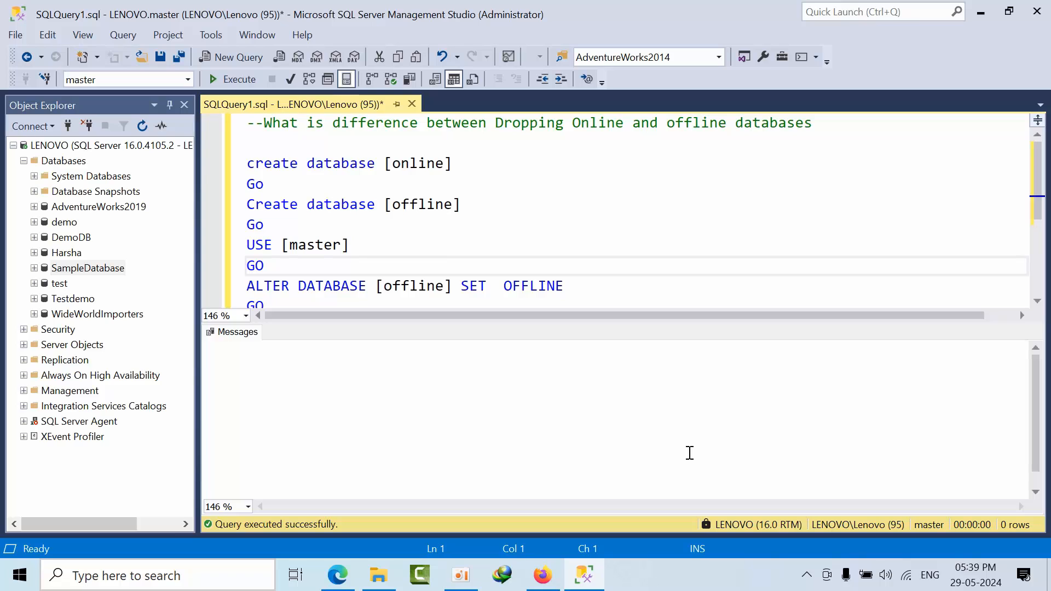
left_click_drag(247, 163, 264, 225)
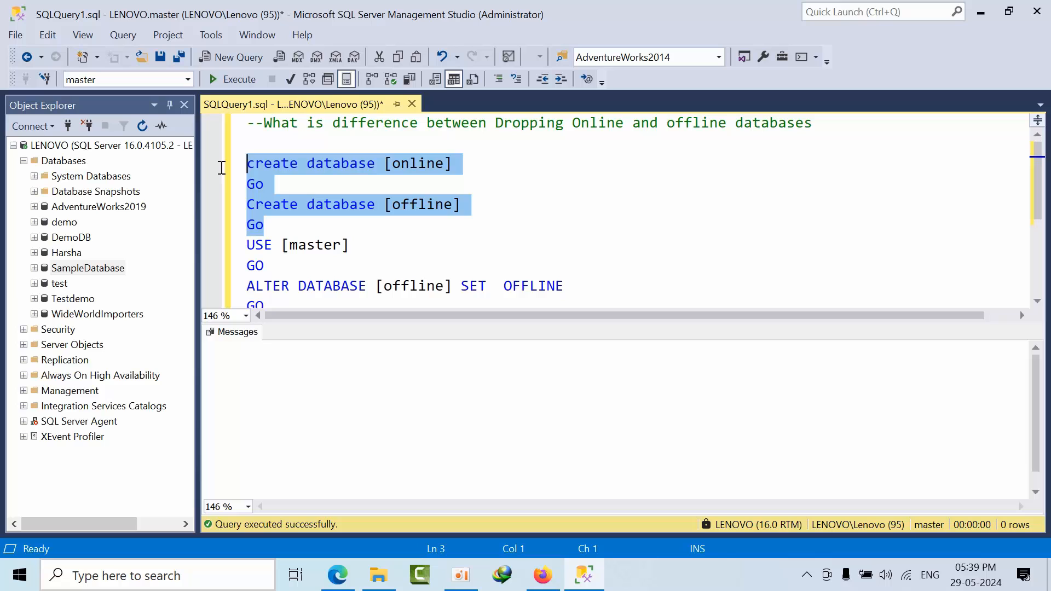
left_click(414, 163)
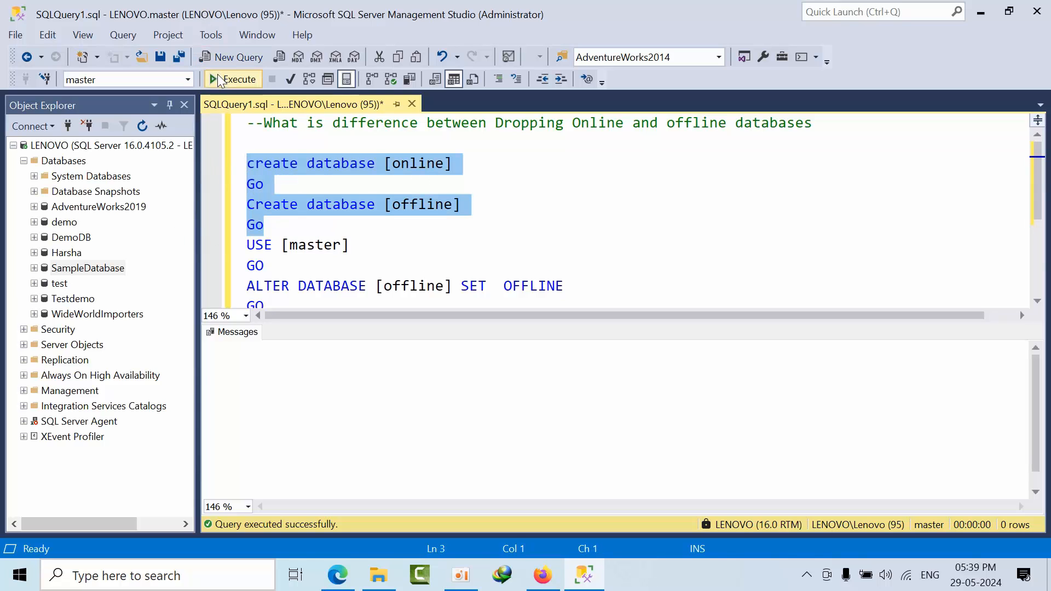
left_click(233, 78)
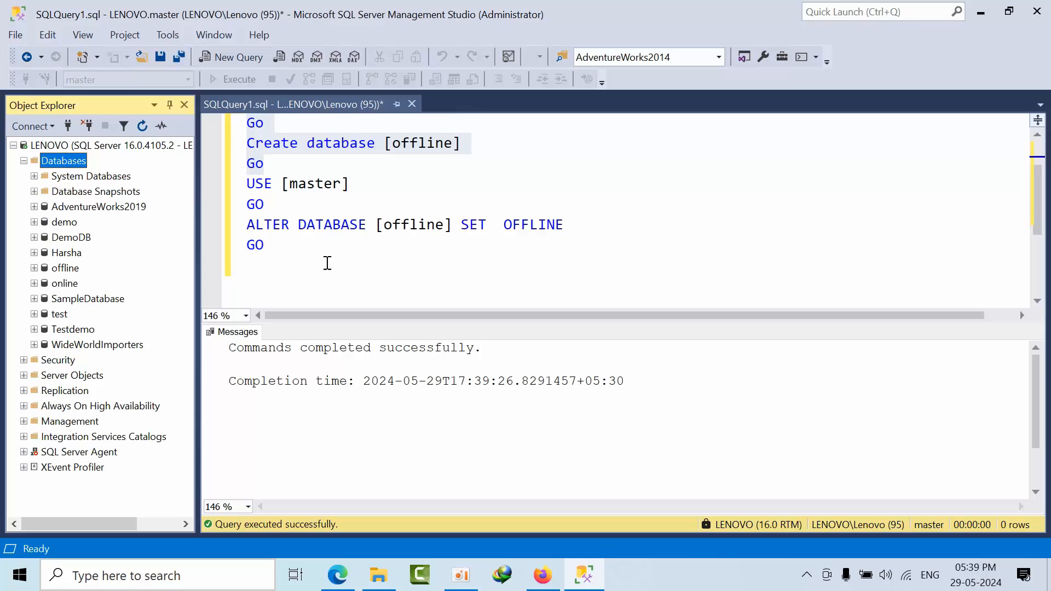
- Run ALTER DATABASE [offline] SET OFFLINE and refresh the database list
left_click(236, 79)
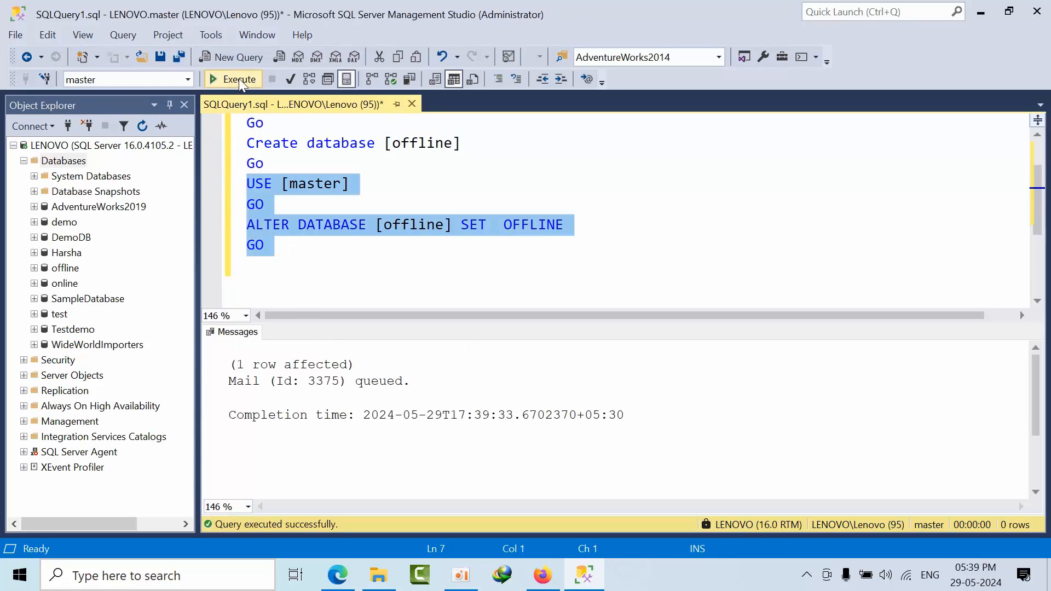
left_click(236, 79)
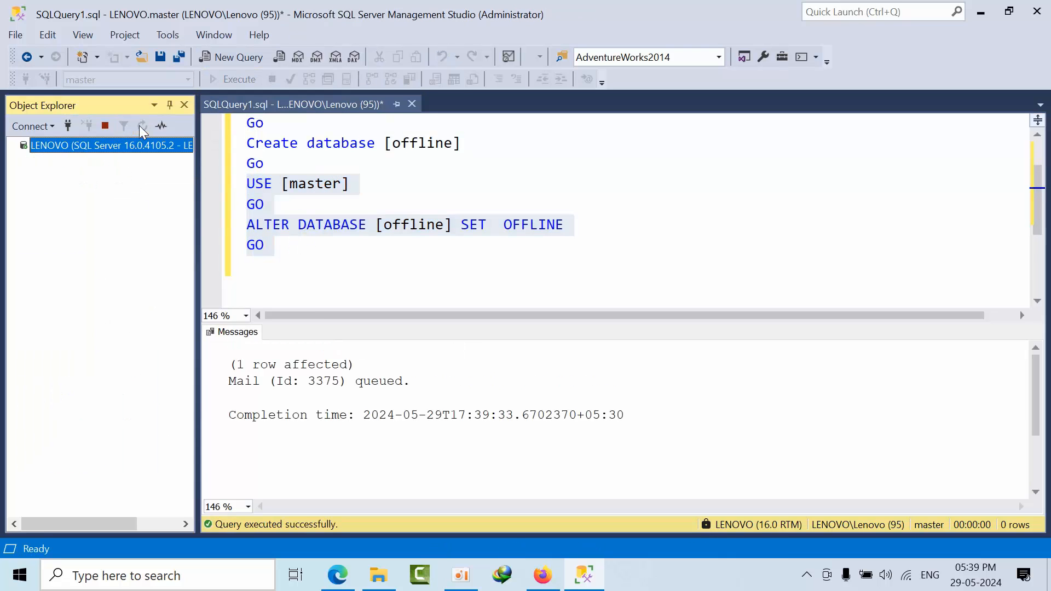
left_click(13, 145)
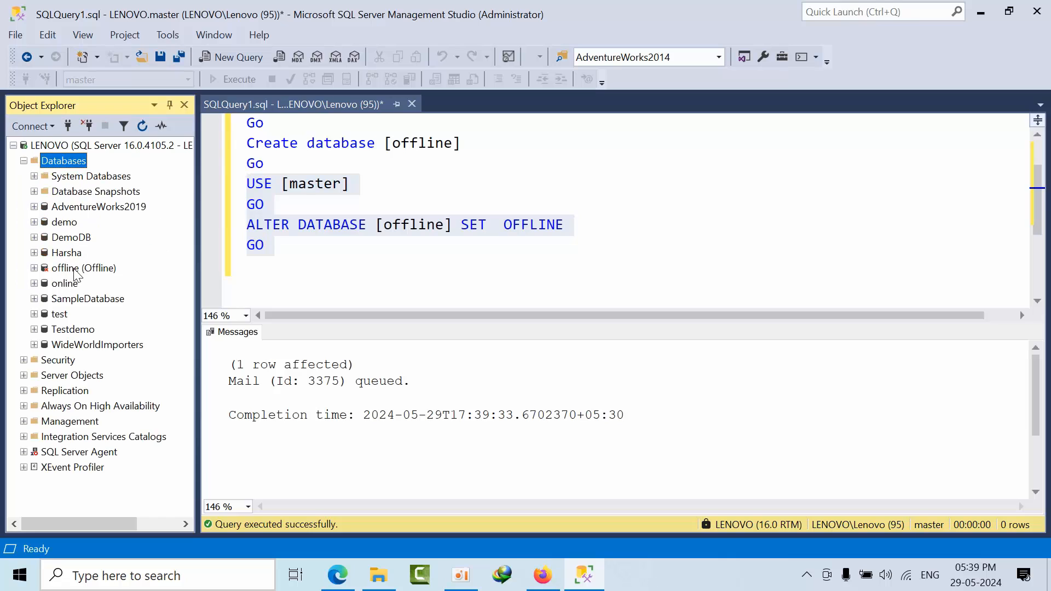
mouse_move(86, 243)
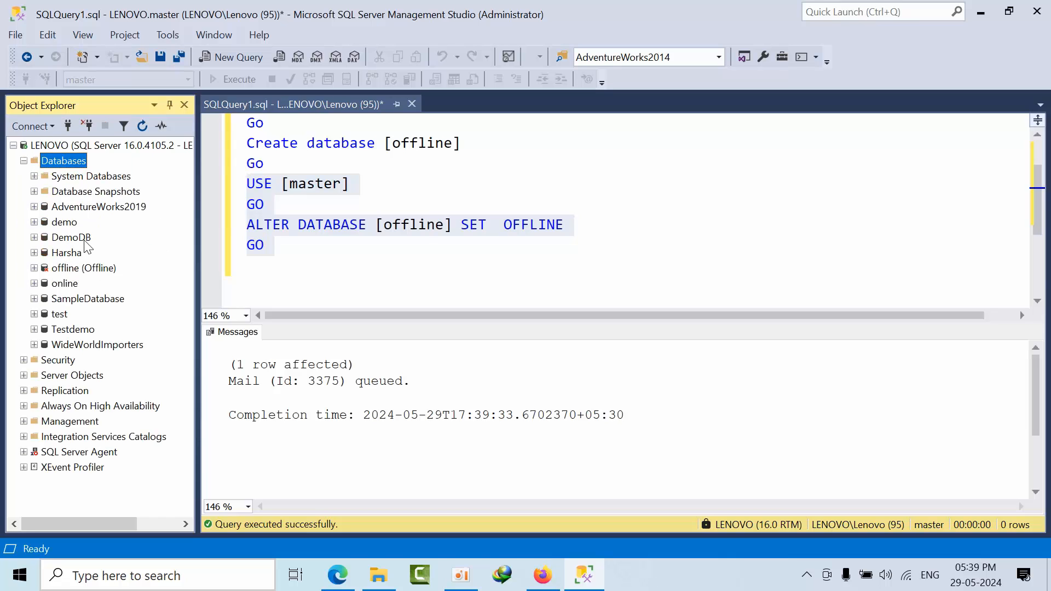
mouse_move(75, 271)
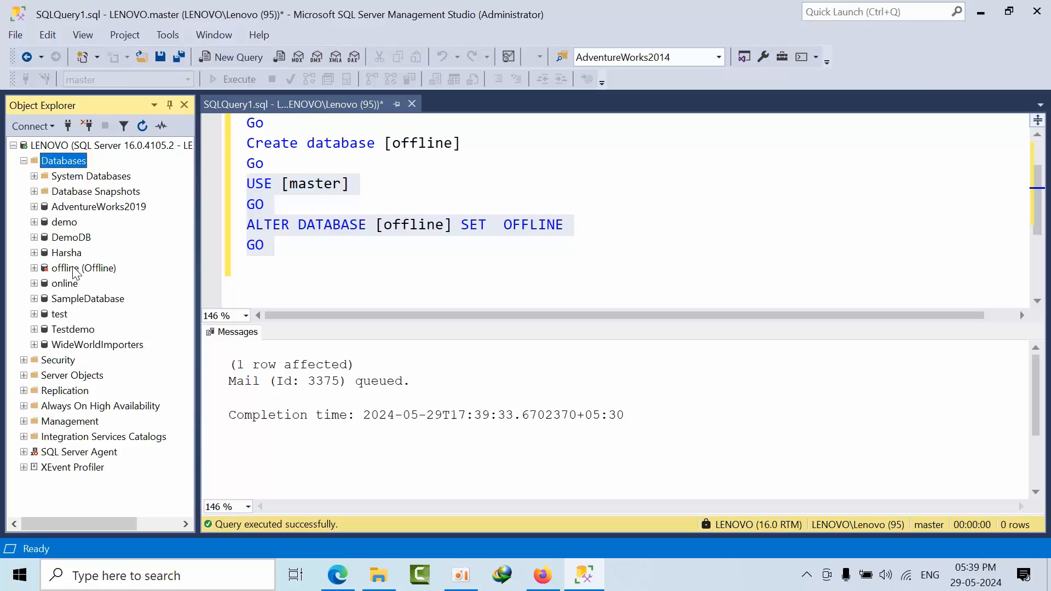
- Bring up the right-click menu for the 'online' database in Object Explorer
right_click(83, 268)
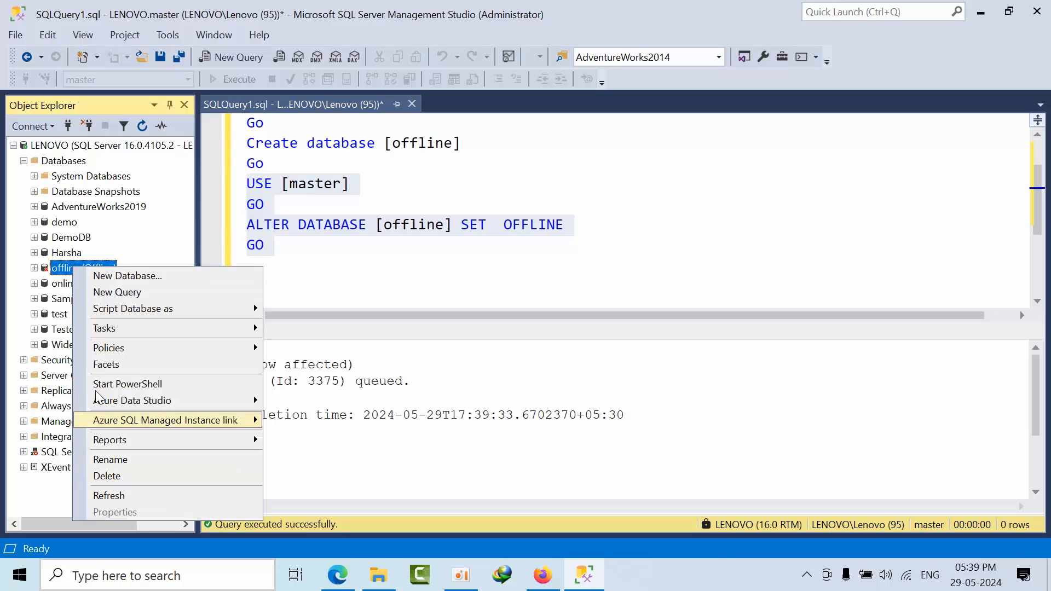
right_click(63, 283)
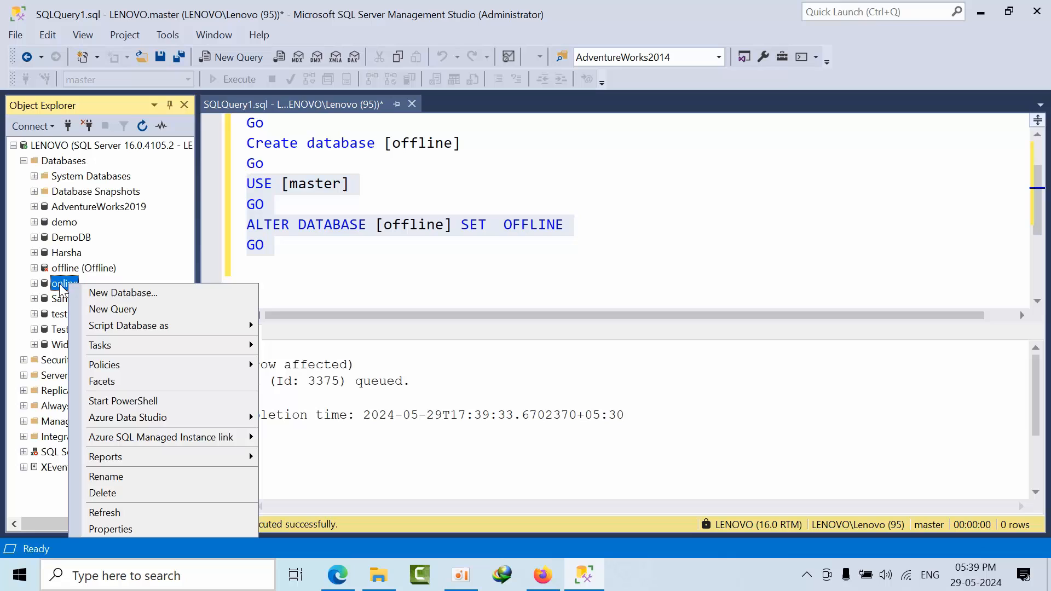
mouse_move(339, 355)
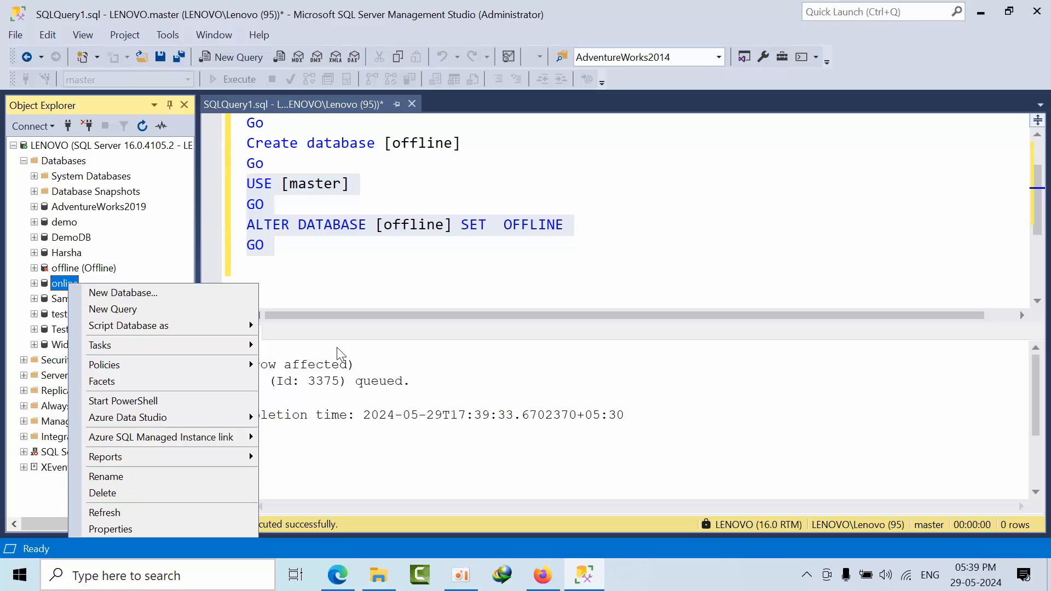
left_click(335, 266)
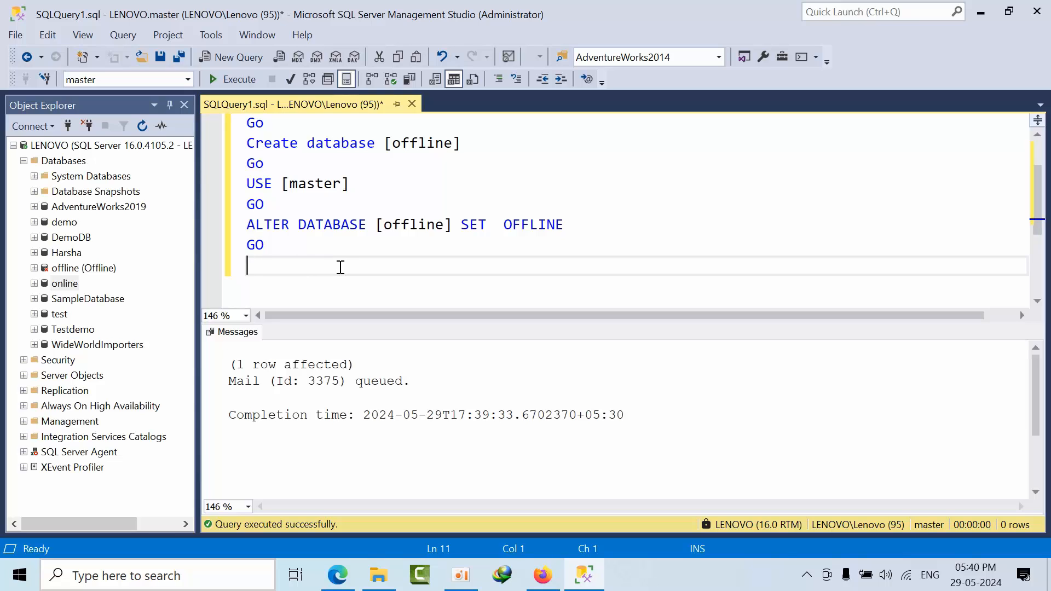
mouse_move(57, 287)
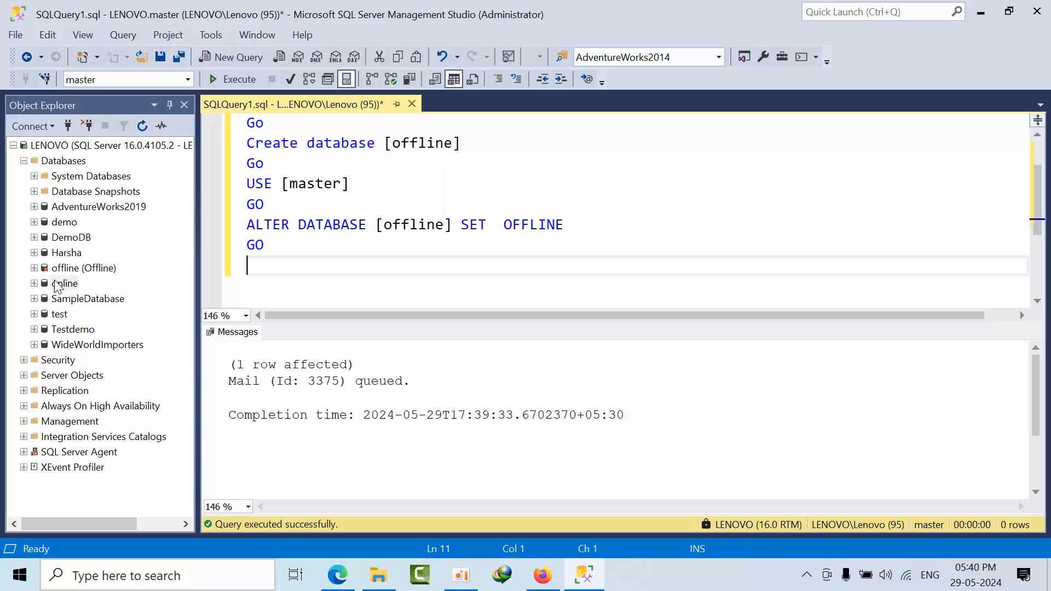
right_click(64, 283)
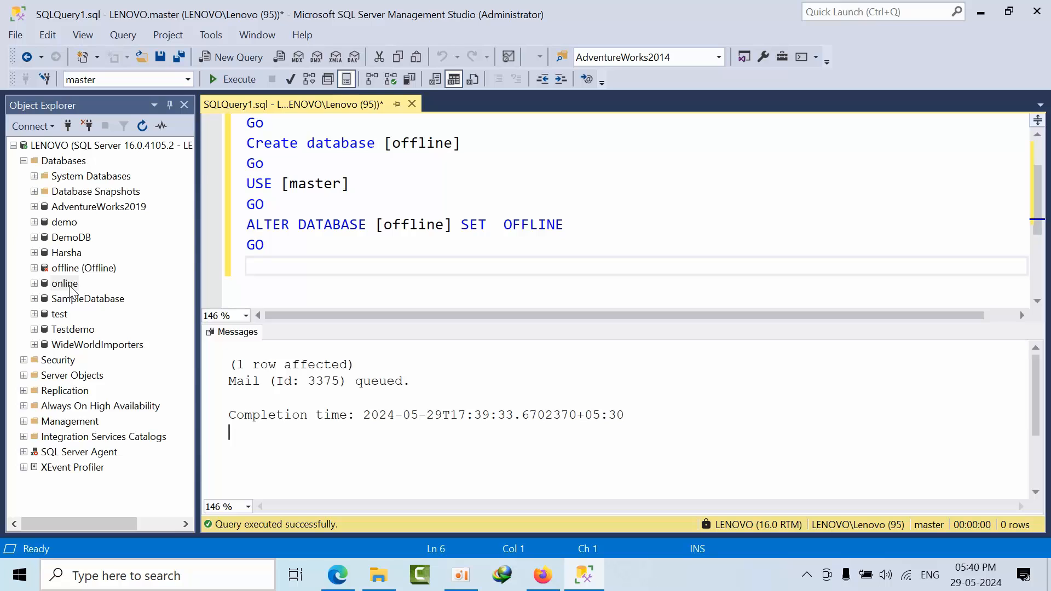
right_click(63, 283)
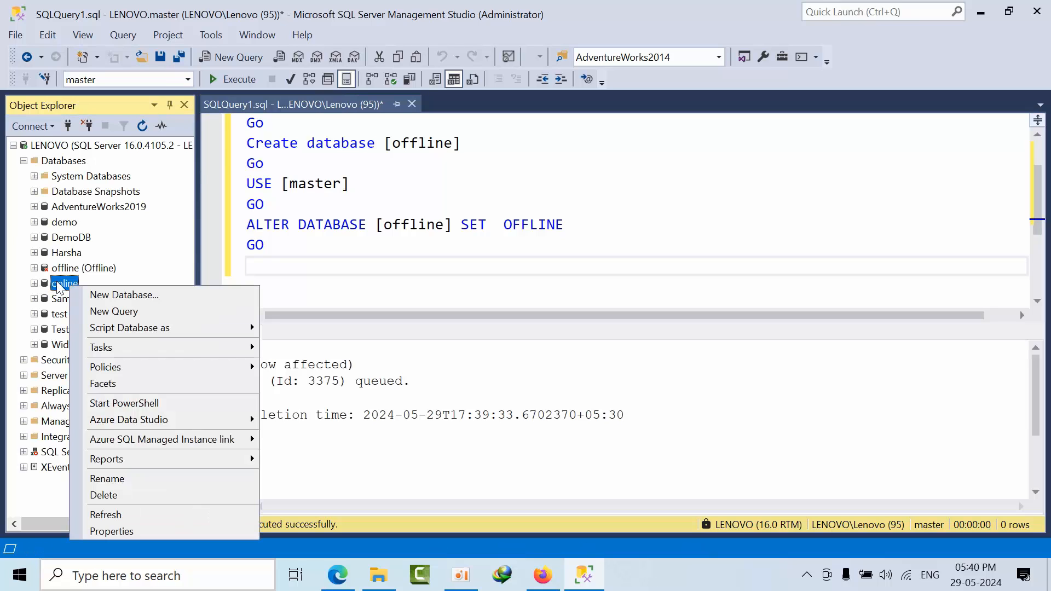
mouse_move(124, 295)
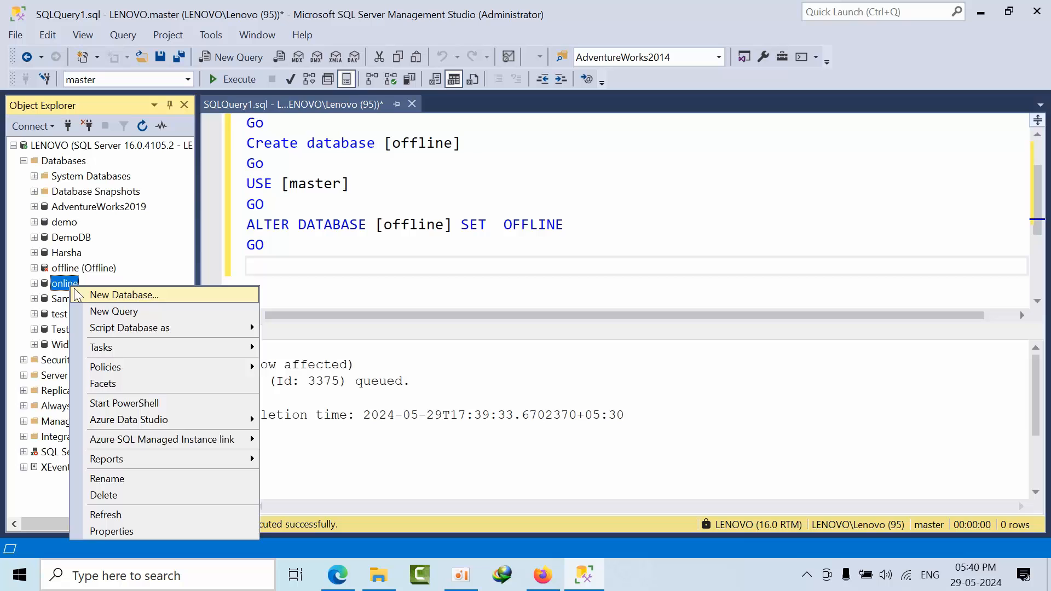
- Check the 'online' database's file paths under D:\Test in Properties, then close it
left_click(111, 531)
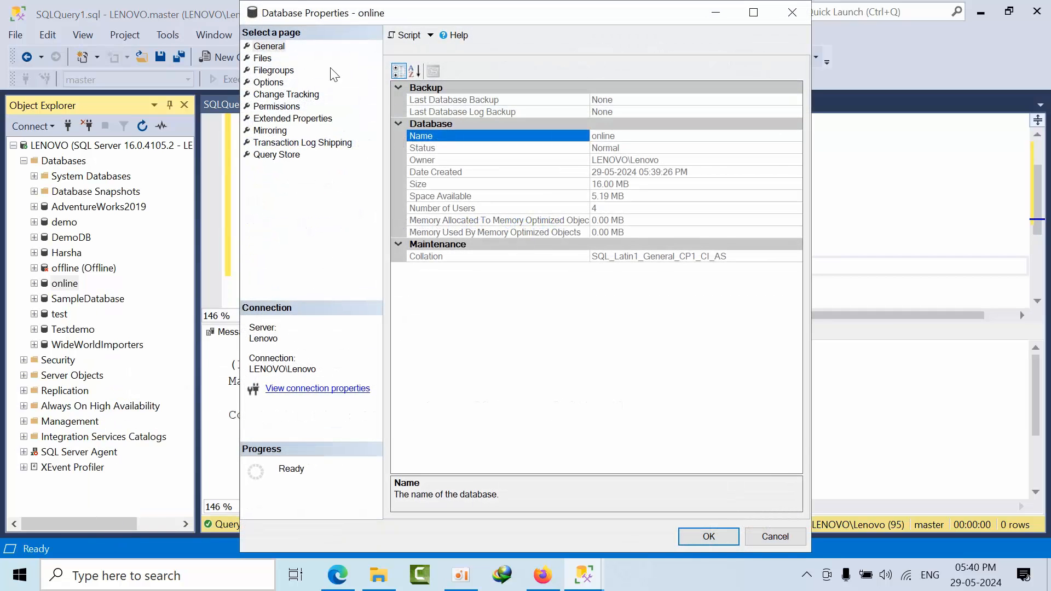
left_click(262, 58)
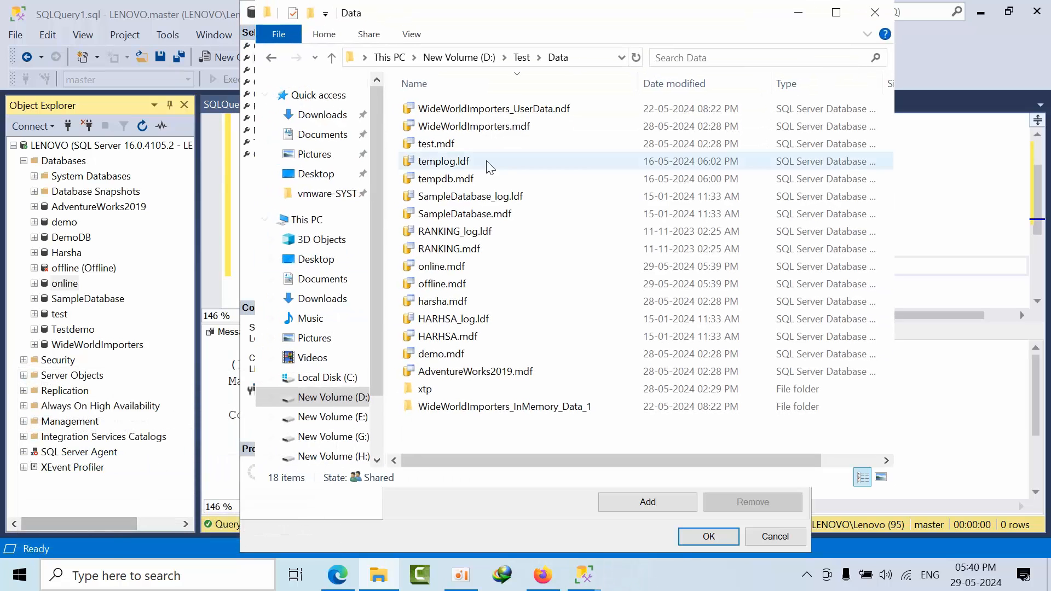
left_click(440, 266)
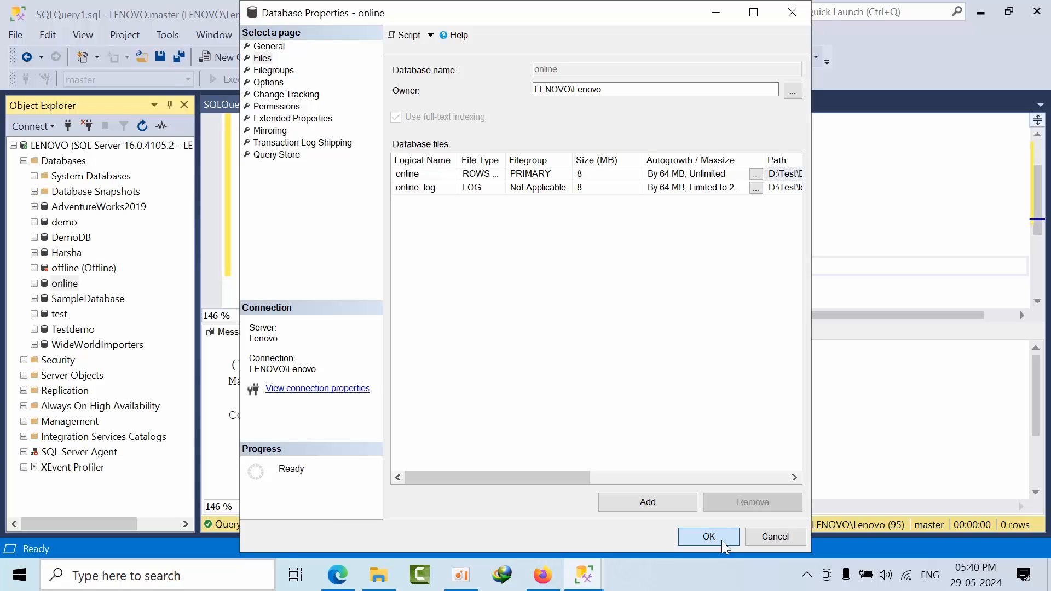
left_click(709, 536)
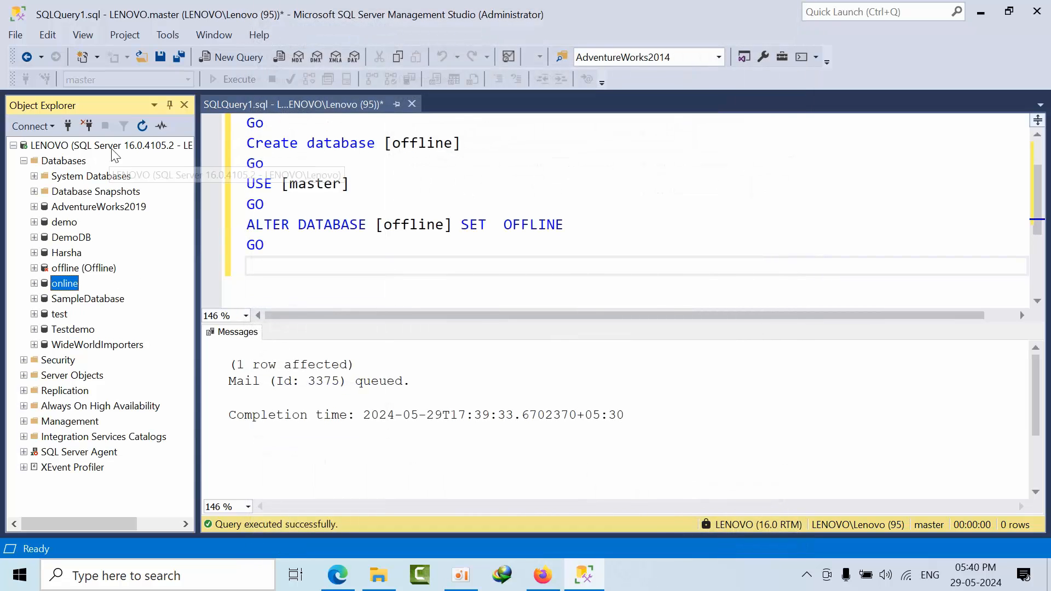
left_click(63, 161)
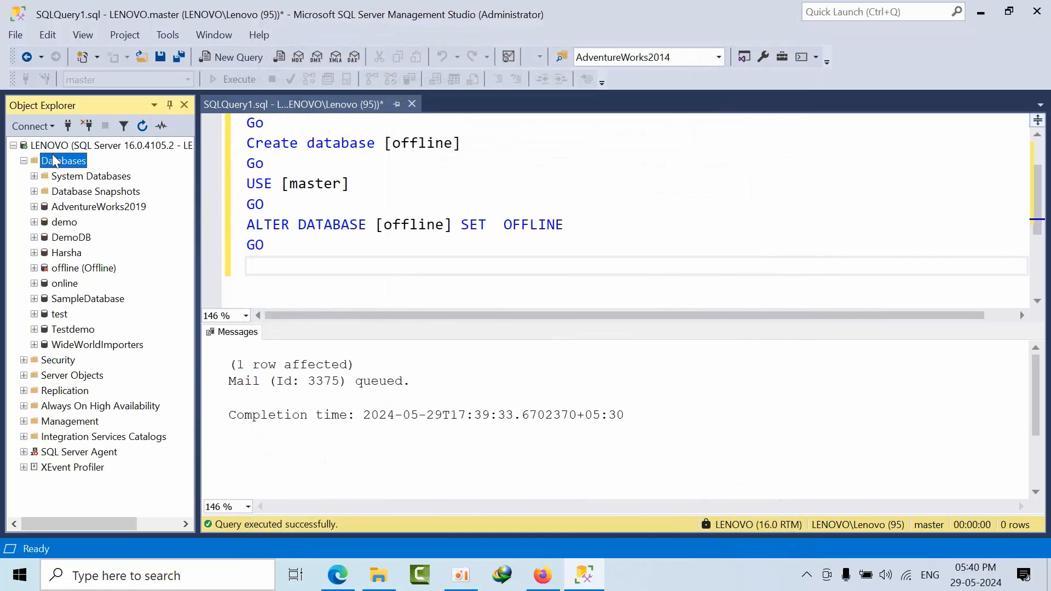
- Browse from D:\Test\Data up to the Log folder, which shows only offline_log.ldf
left_click(65, 284)
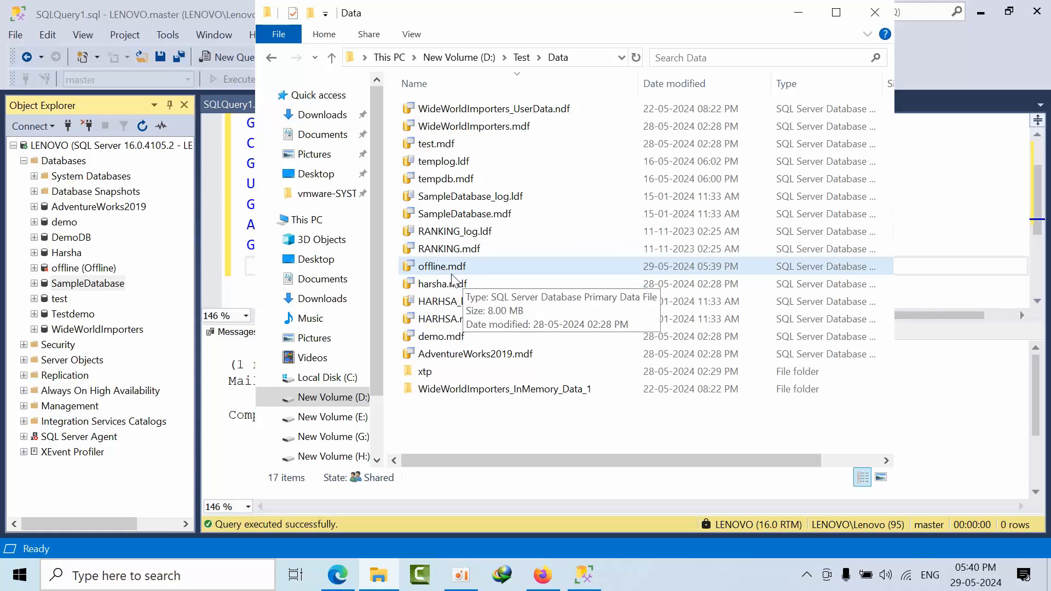
left_click(520, 57)
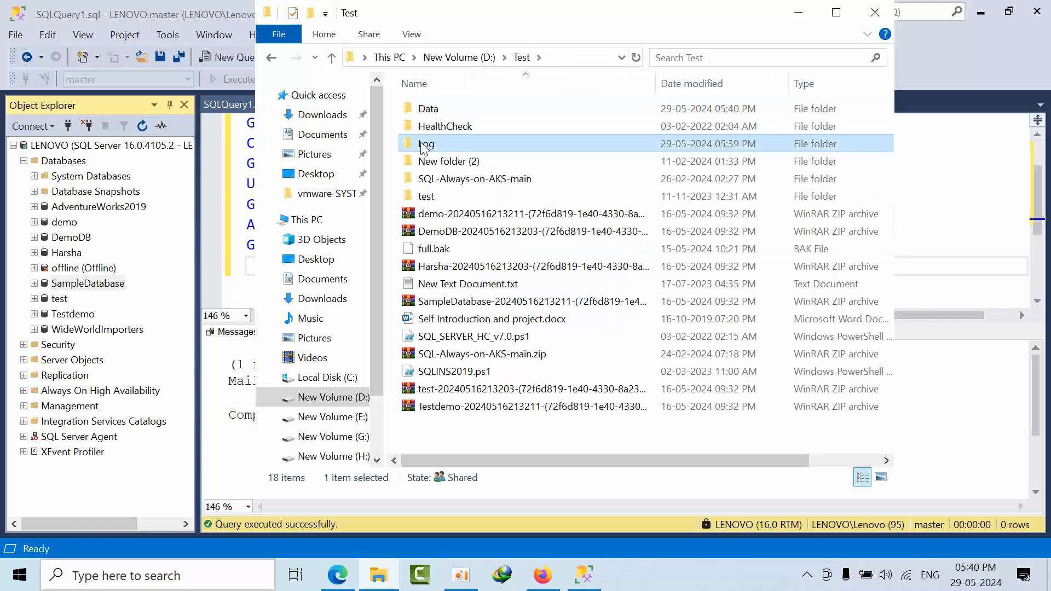
double_click(426, 143)
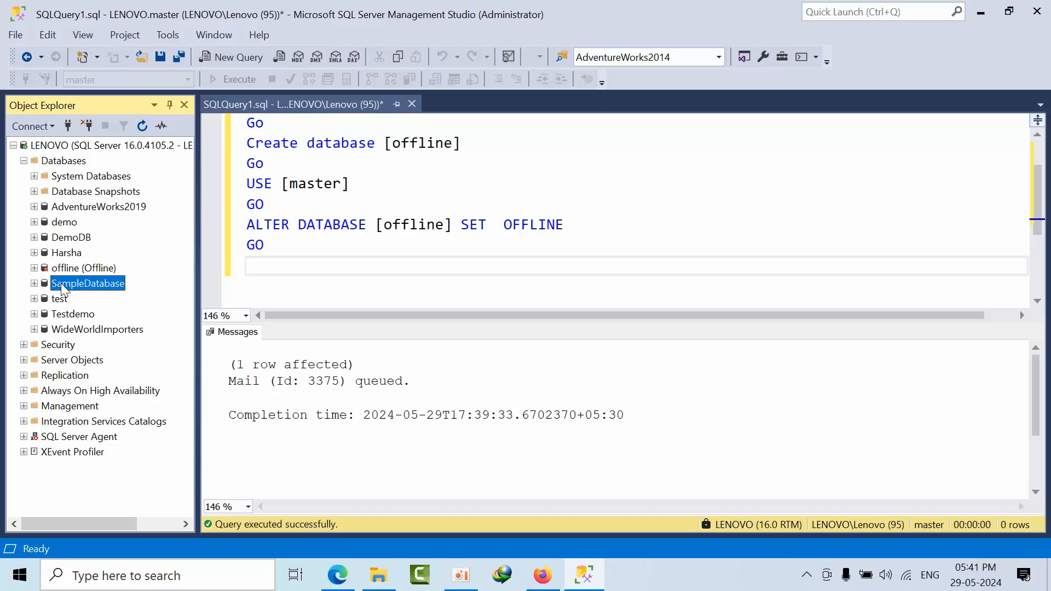
left_click(378, 576)
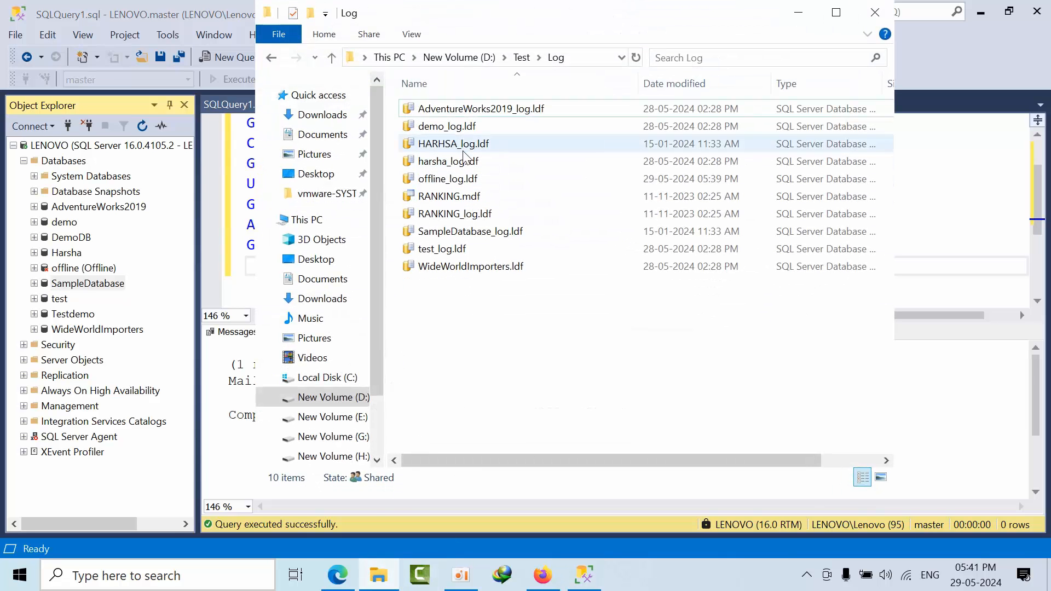
mouse_move(447, 179)
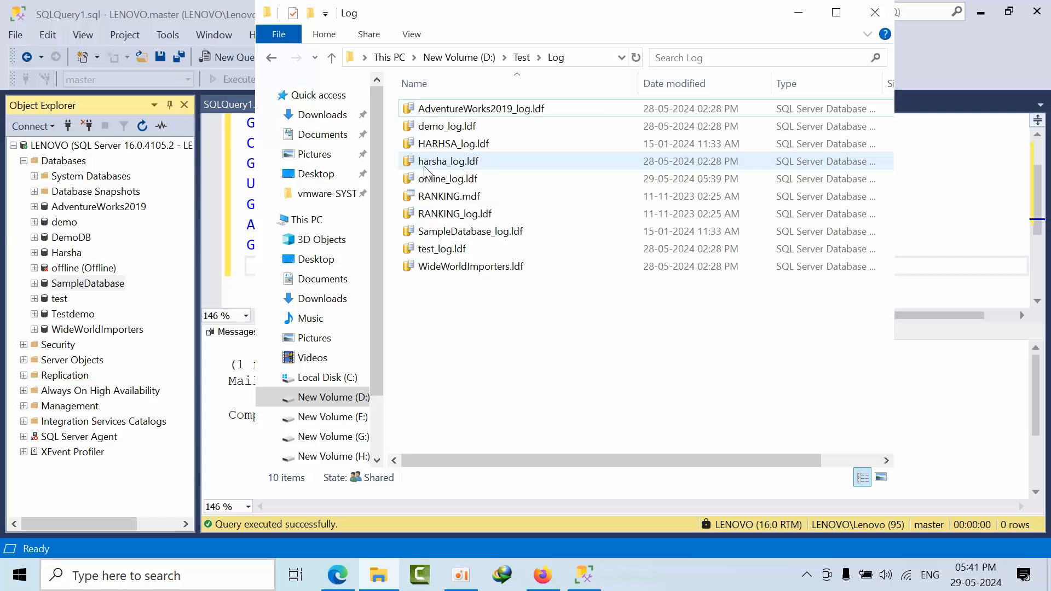
right_click(447, 178)
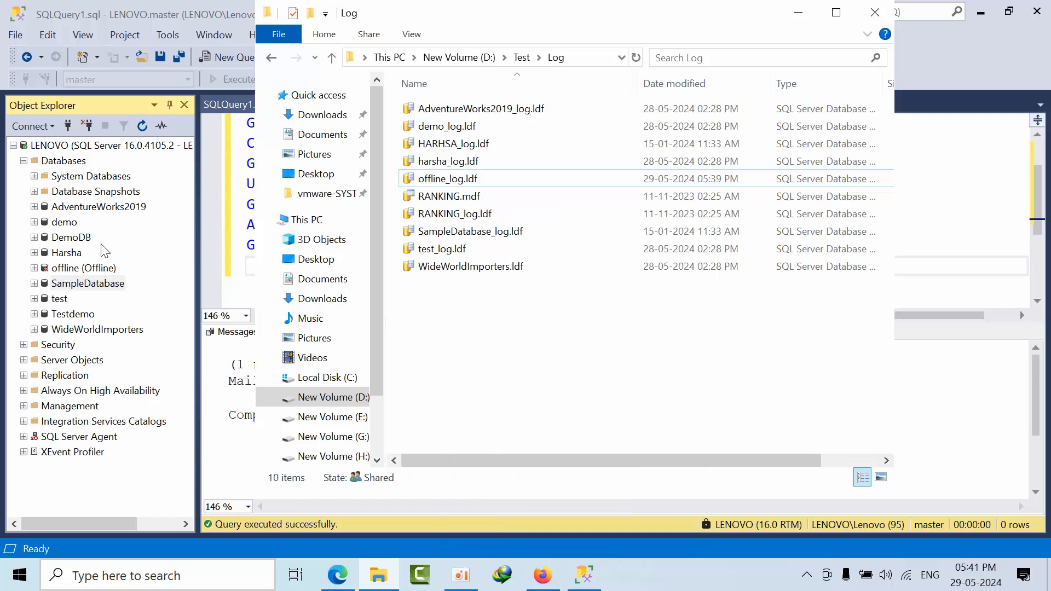
- Drop the 'offline' database from the server
right_click(82, 267)
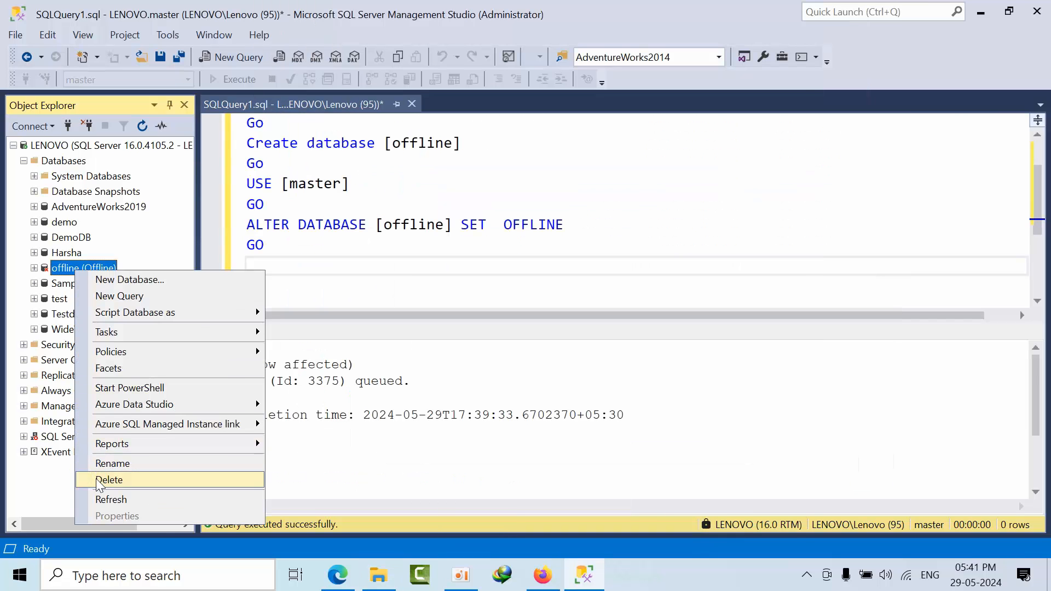
left_click(110, 479)
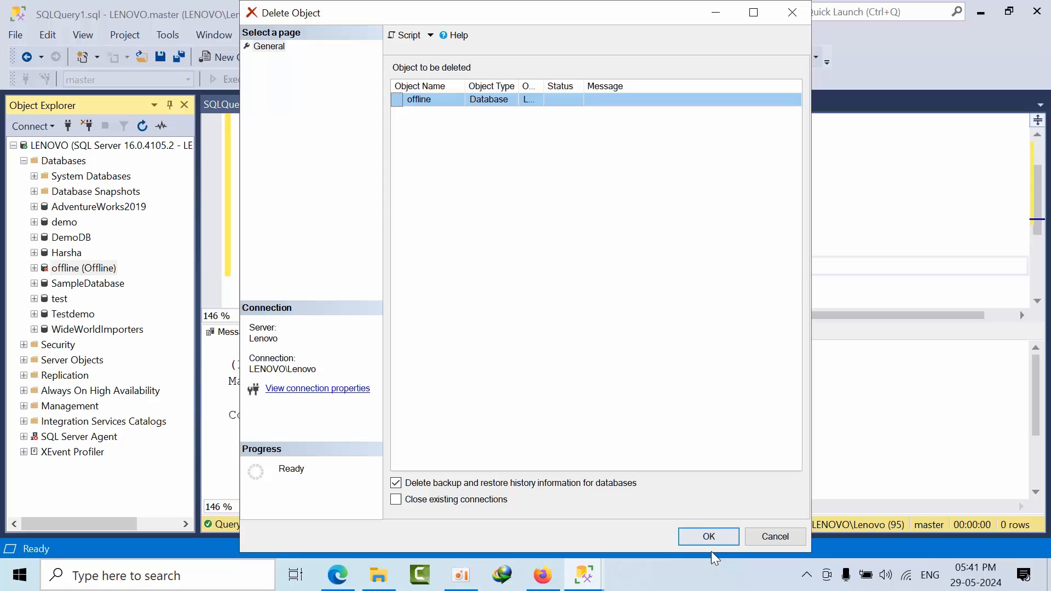
left_click(707, 536)
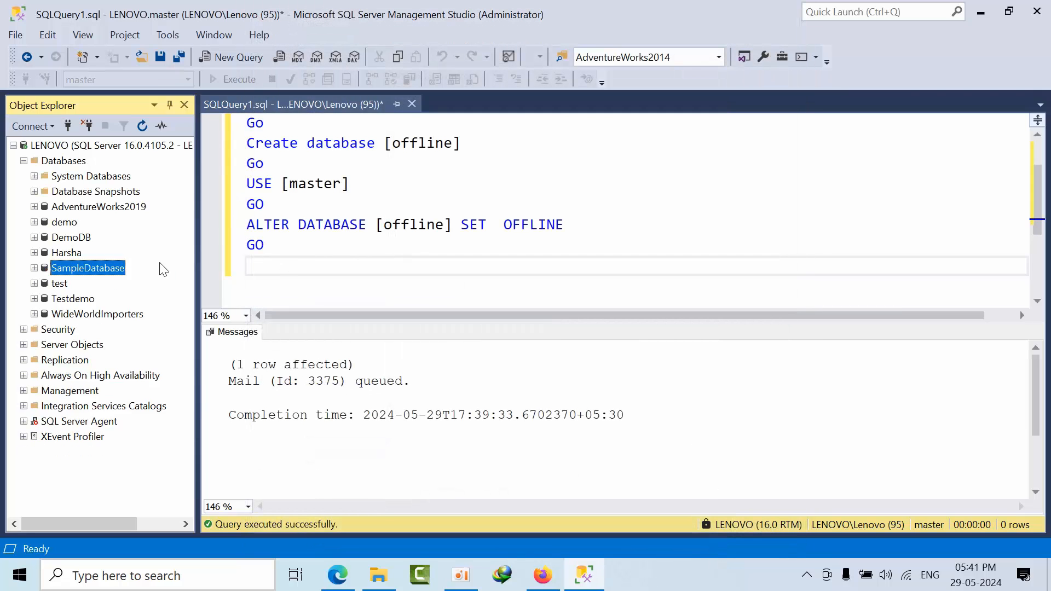
mouse_move(105, 251)
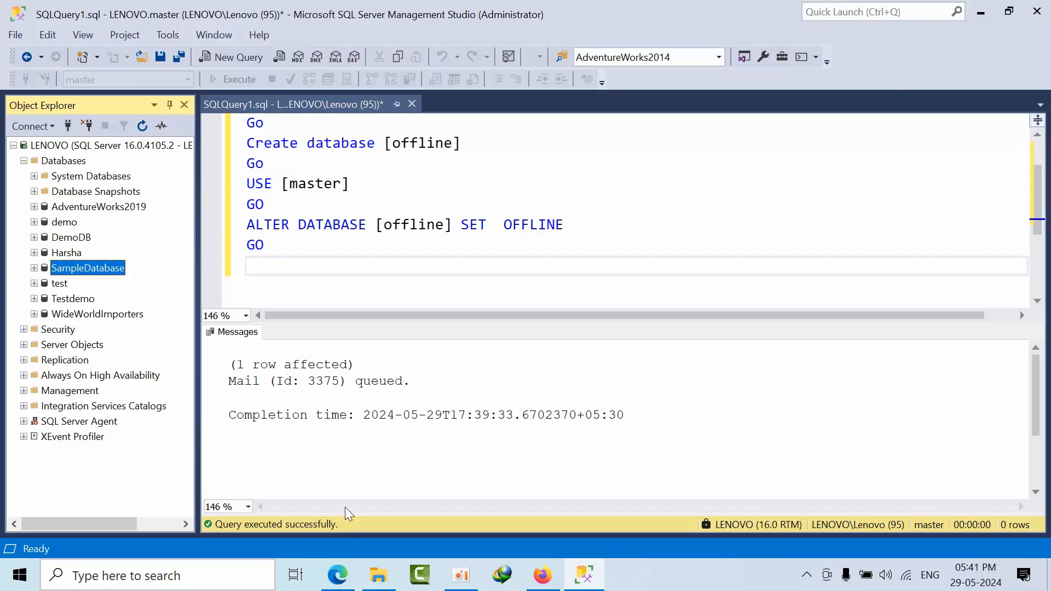
- Delete the leftover offline.mdf from D:\Test\Data in File Explorer
left_click(379, 575)
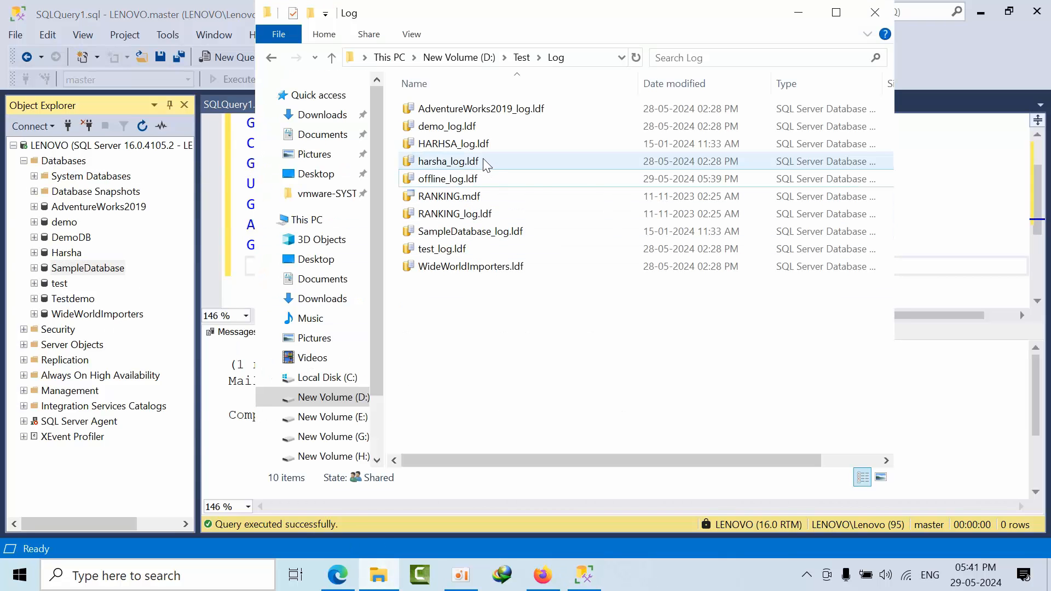
mouse_move(448, 161)
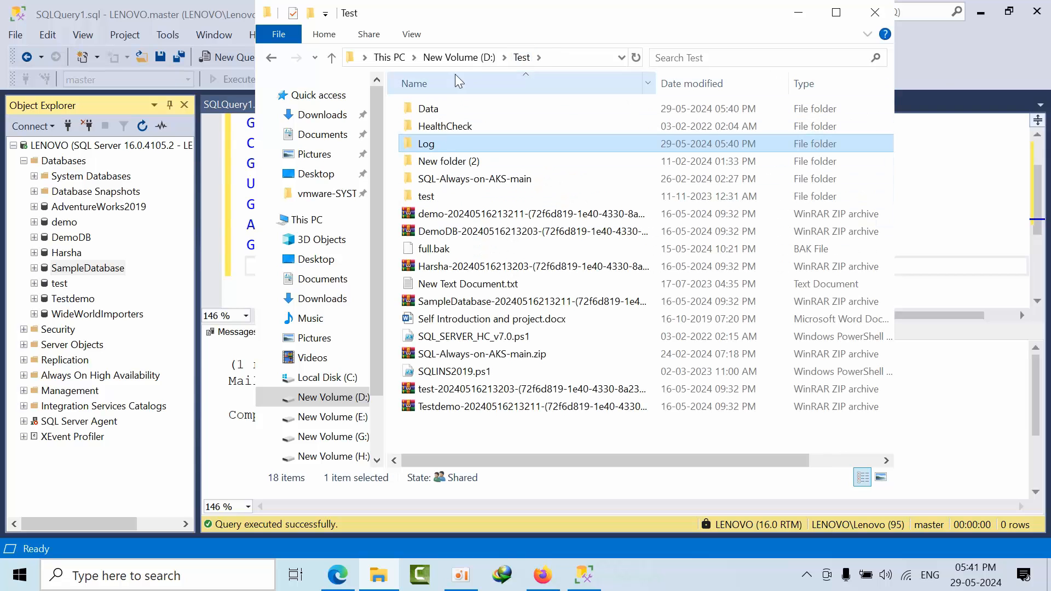
double_click(427, 109)
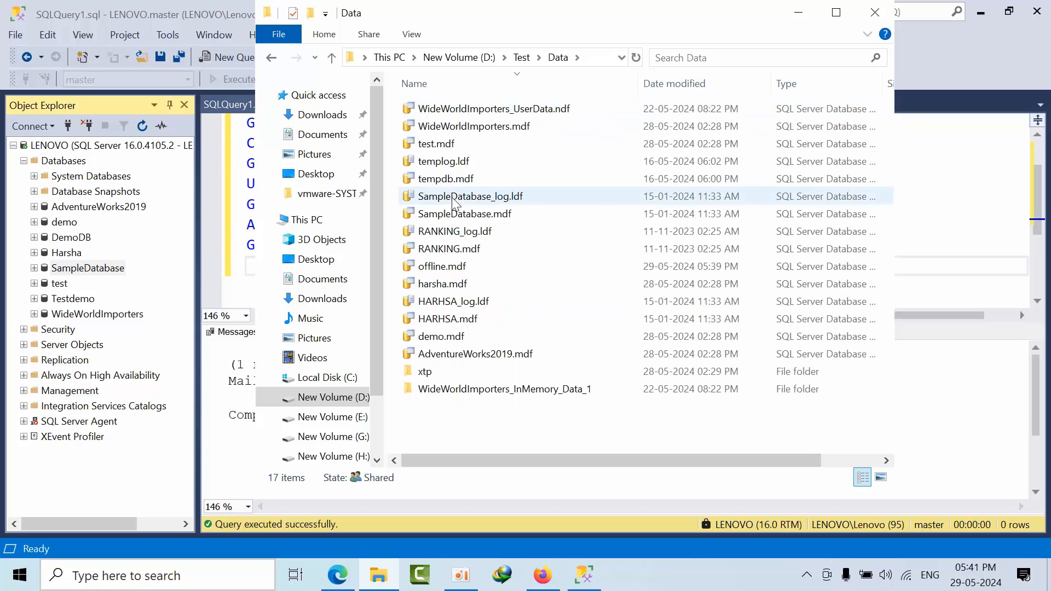
mouse_move(441, 266)
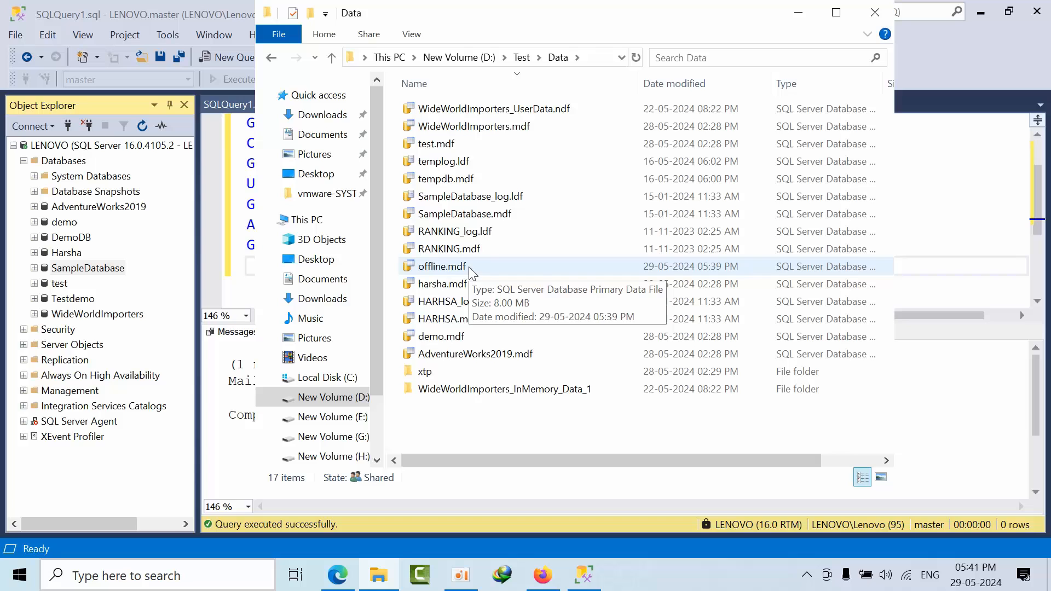
right_click(469, 271)
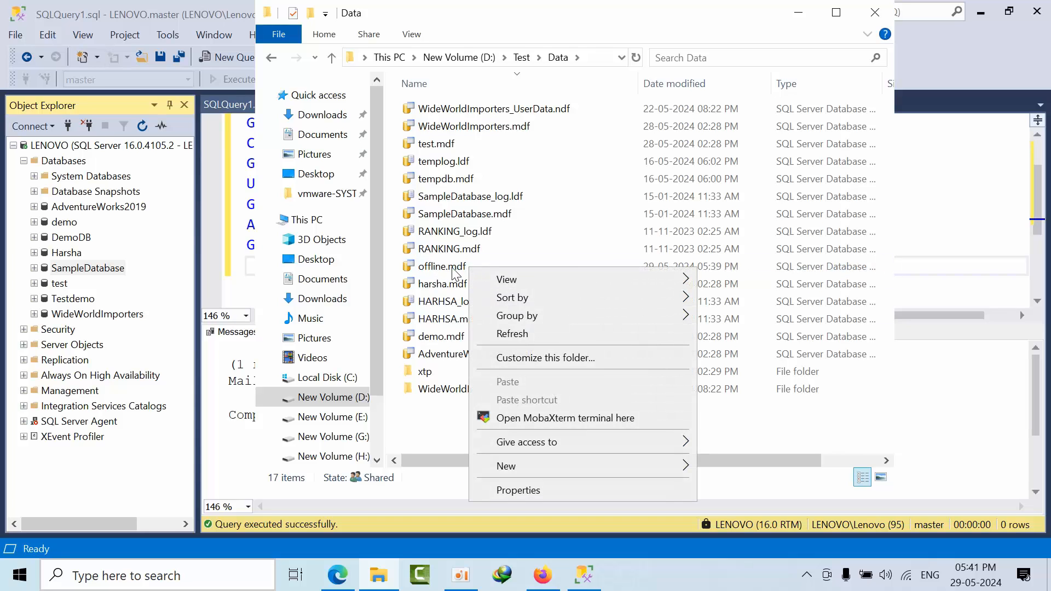
left_click(440, 266)
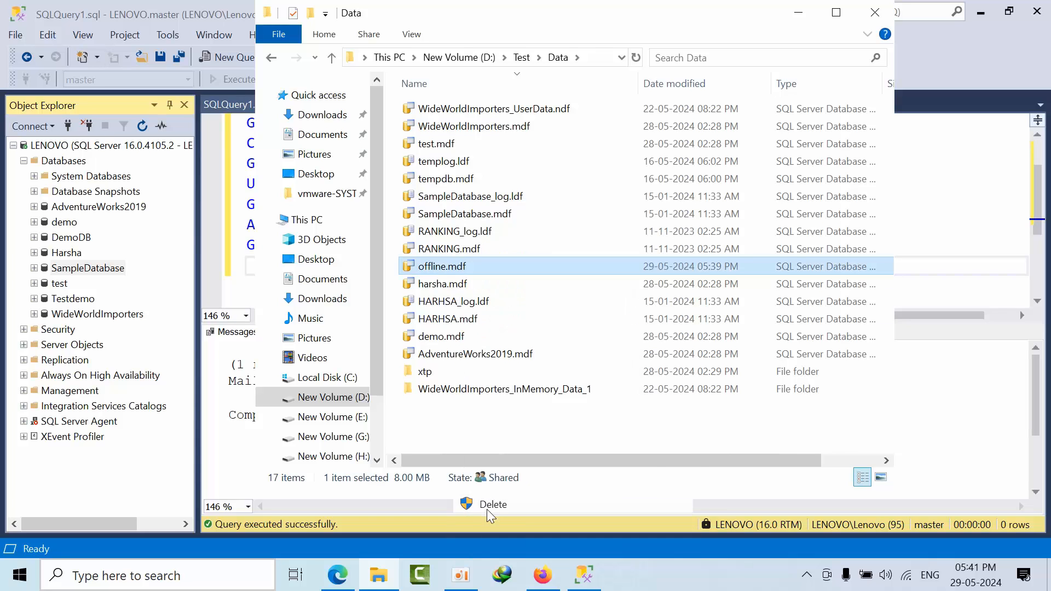
left_click(522, 57)
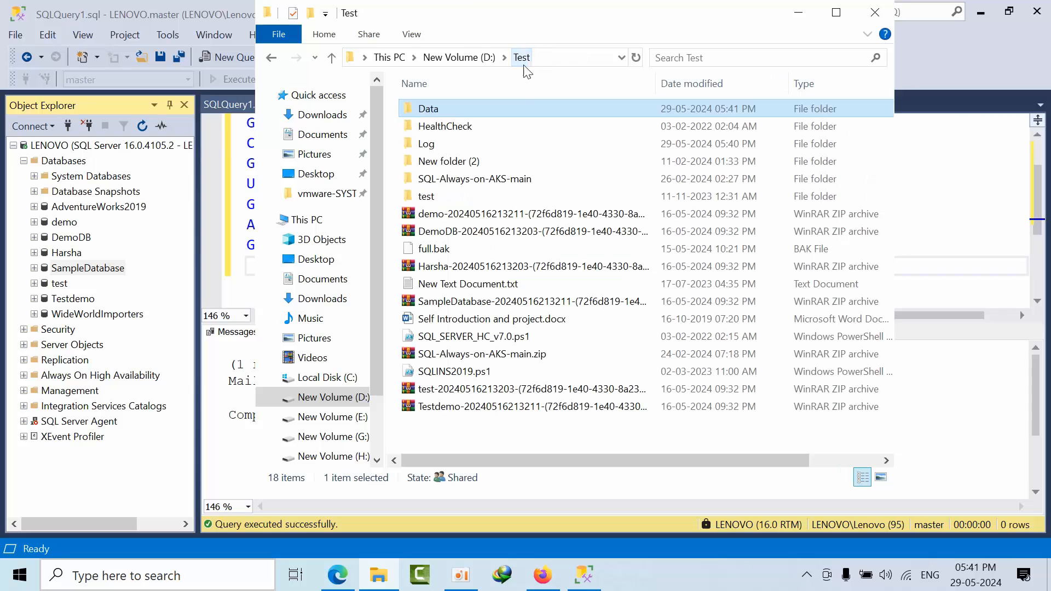